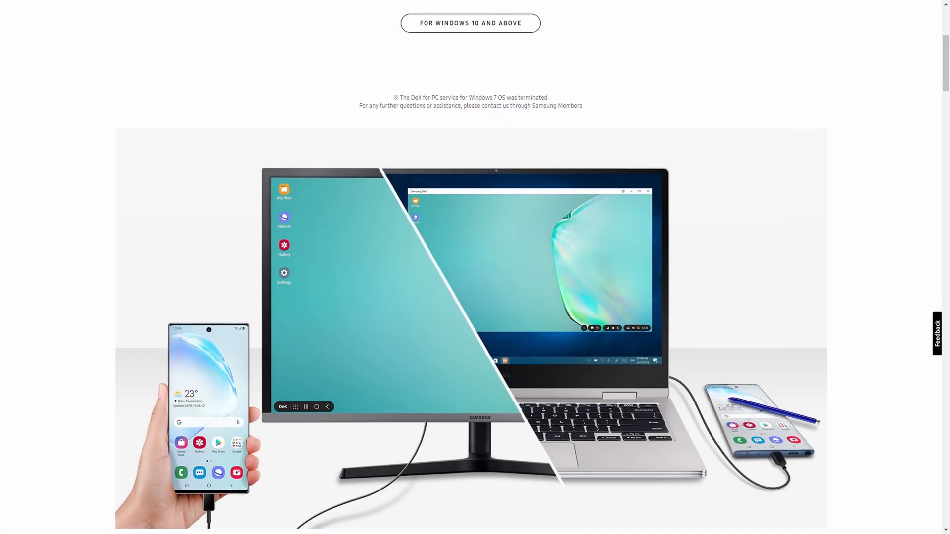
pyautogui.scroll(-3)
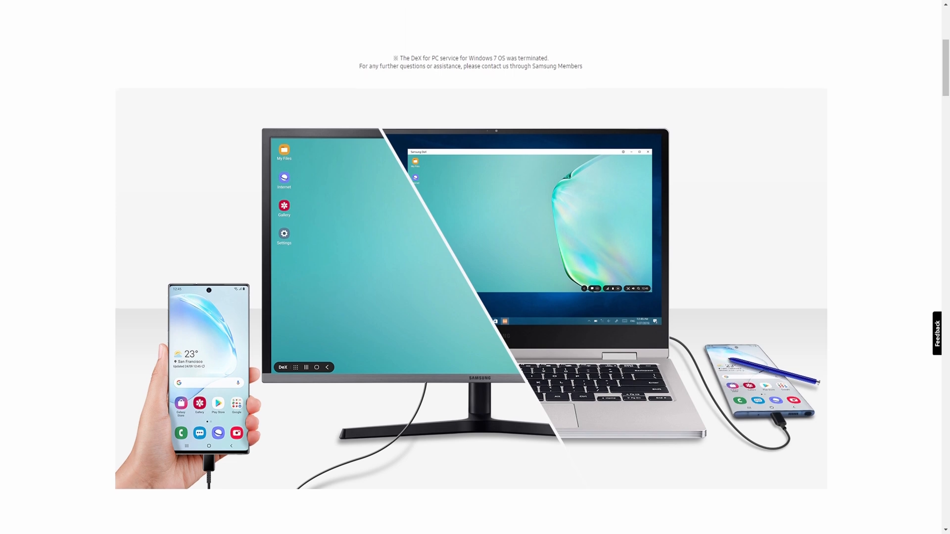
pyautogui.scroll(-3)
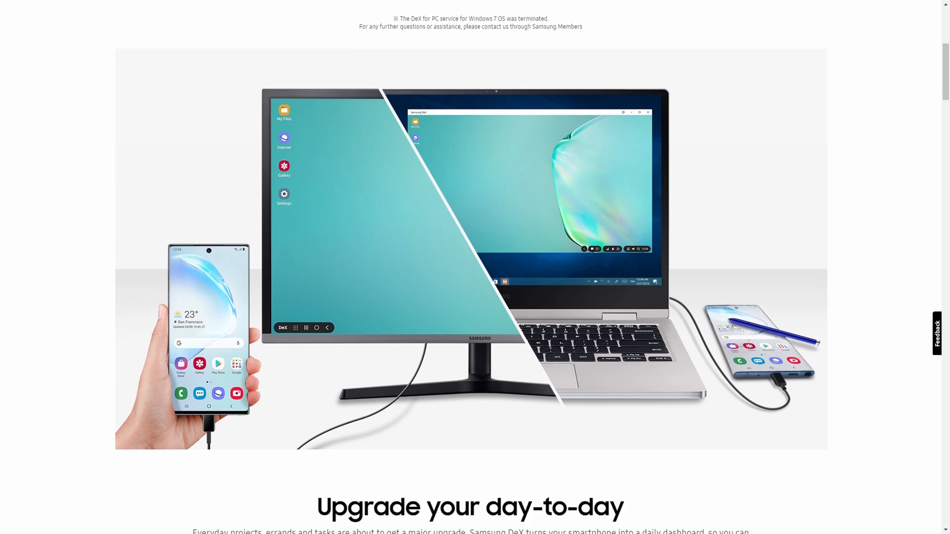
pyautogui.scroll(-3)
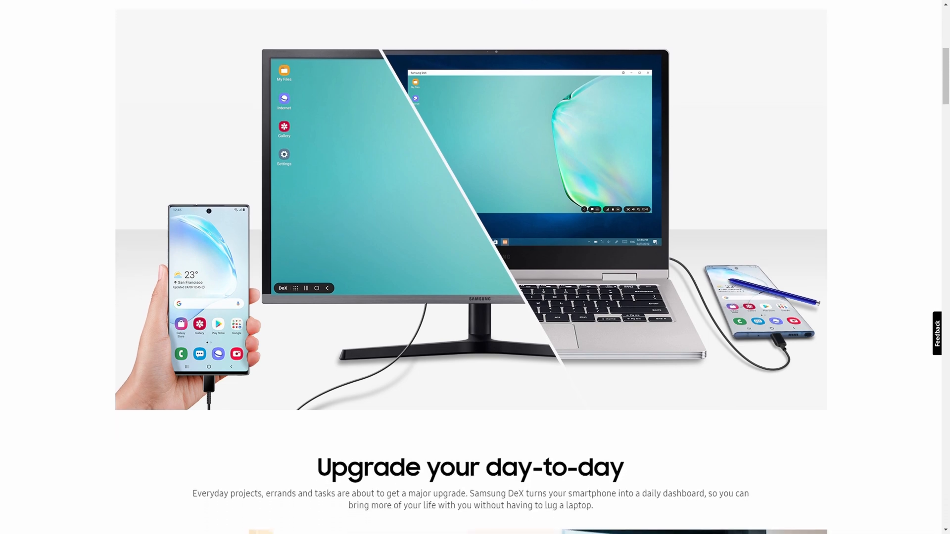
pyautogui.scroll(-3)
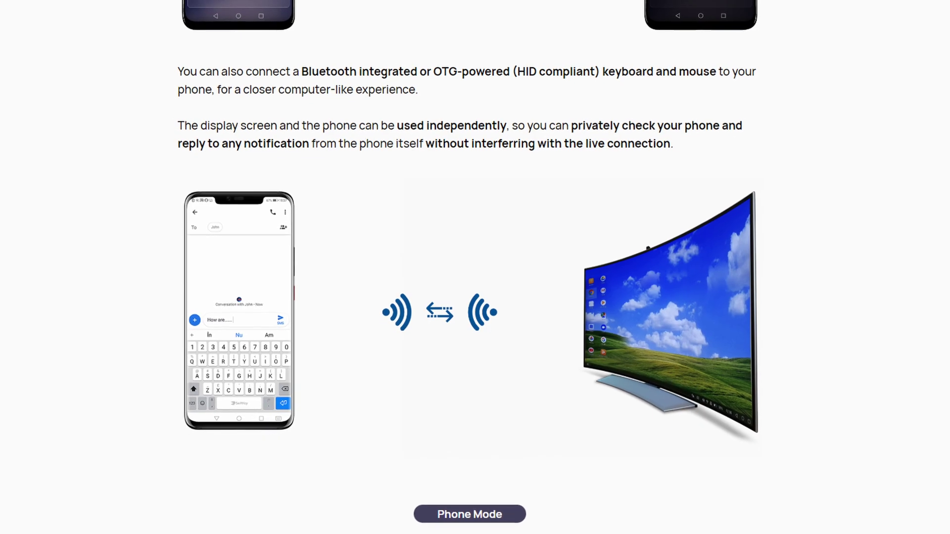
pyautogui.scroll(-3)
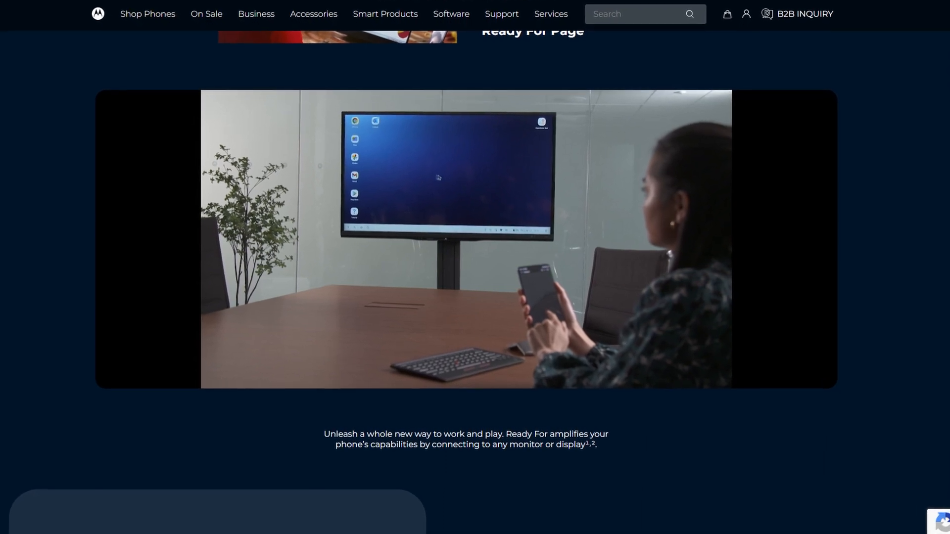
pyautogui.scroll(-3)
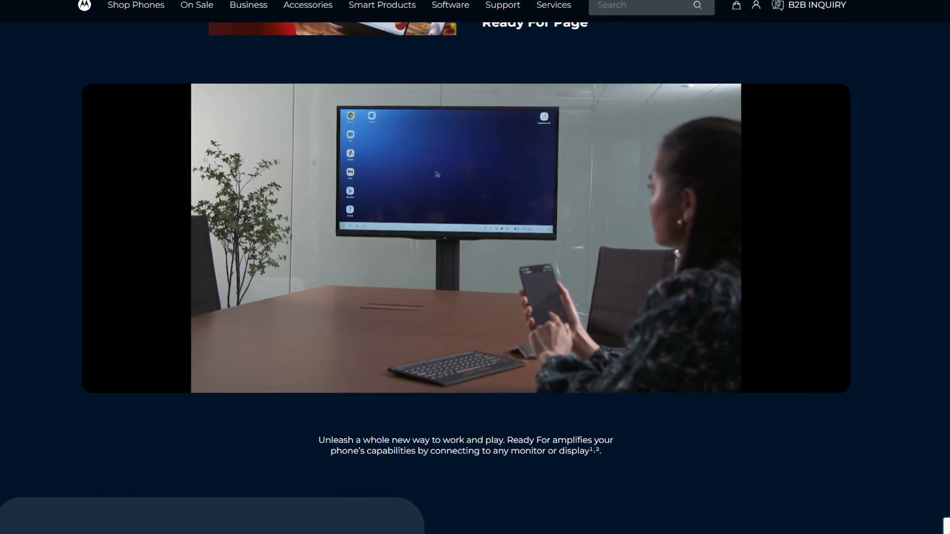
pyautogui.scroll(-3)
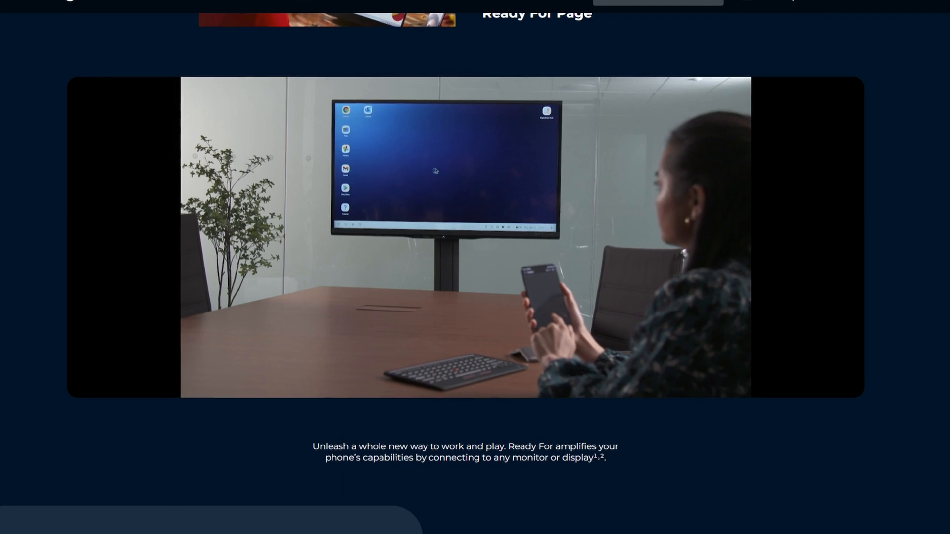
pyautogui.scroll(-3)
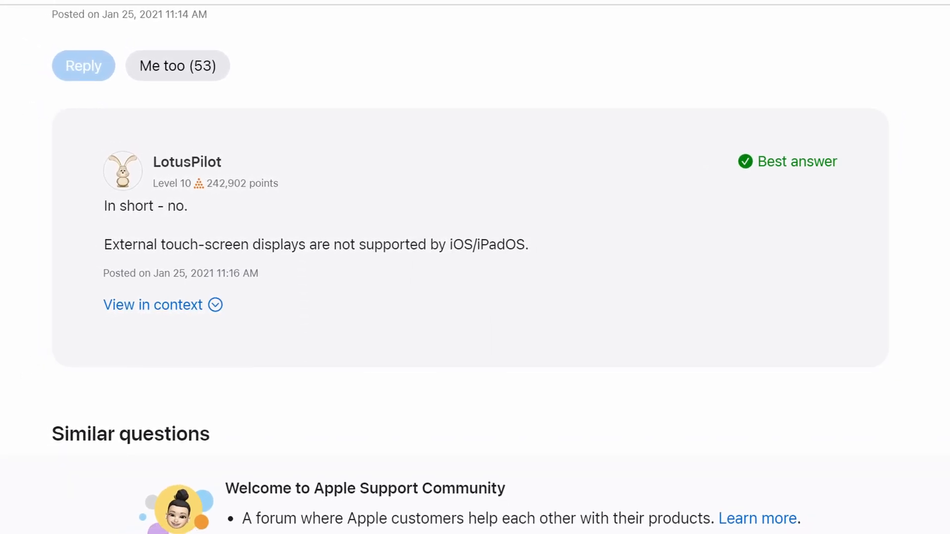
pyautogui.scroll(-3)
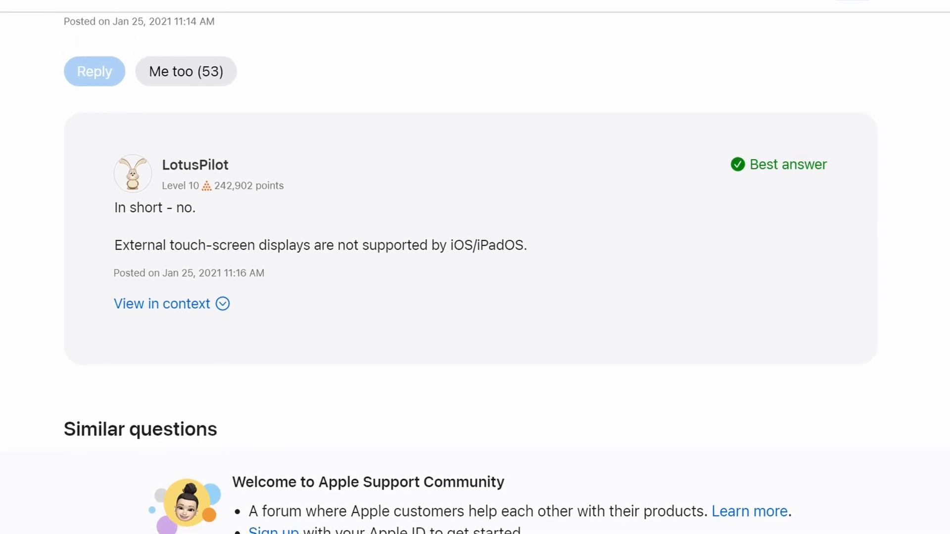